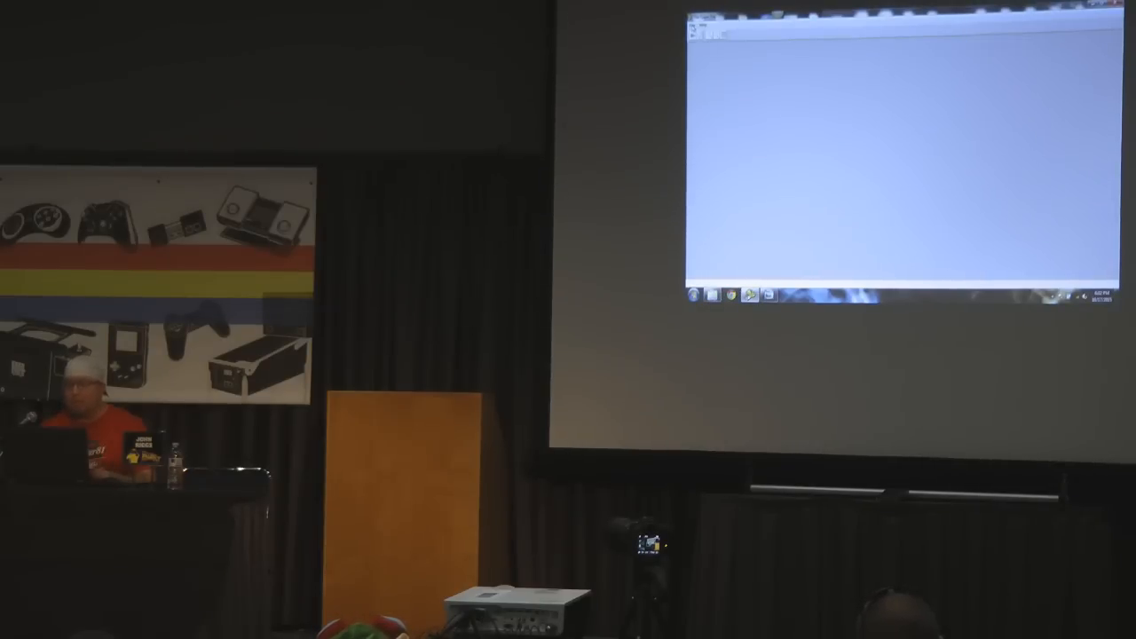
- Choose File > Open to start loading a ROM into Tile Layer Pro
left_click(699, 36)
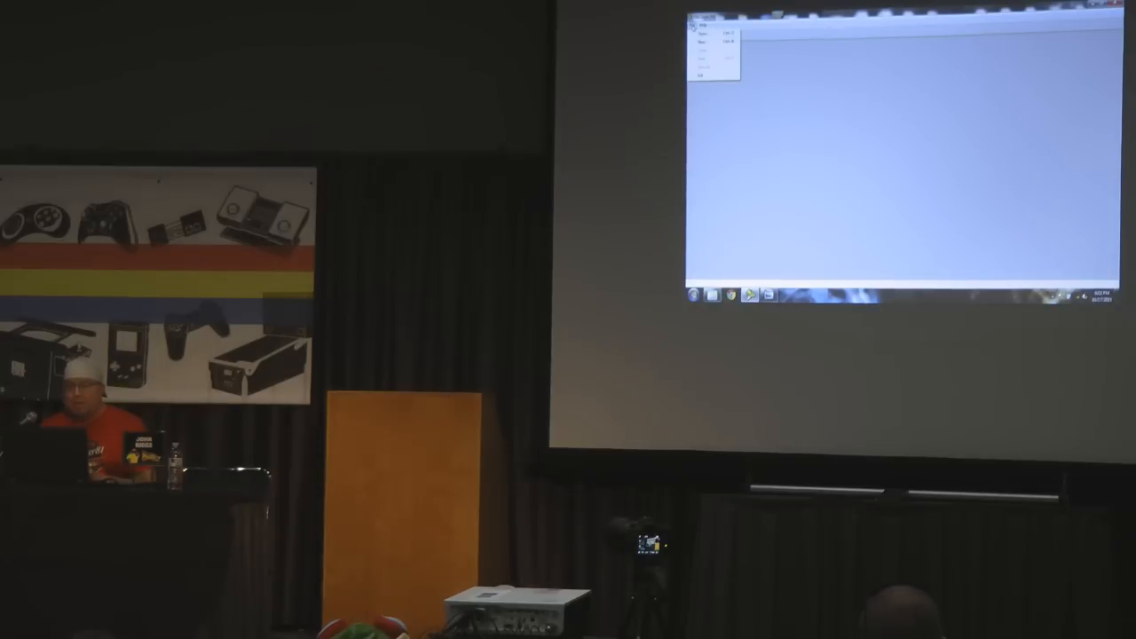
left_click(709, 37)
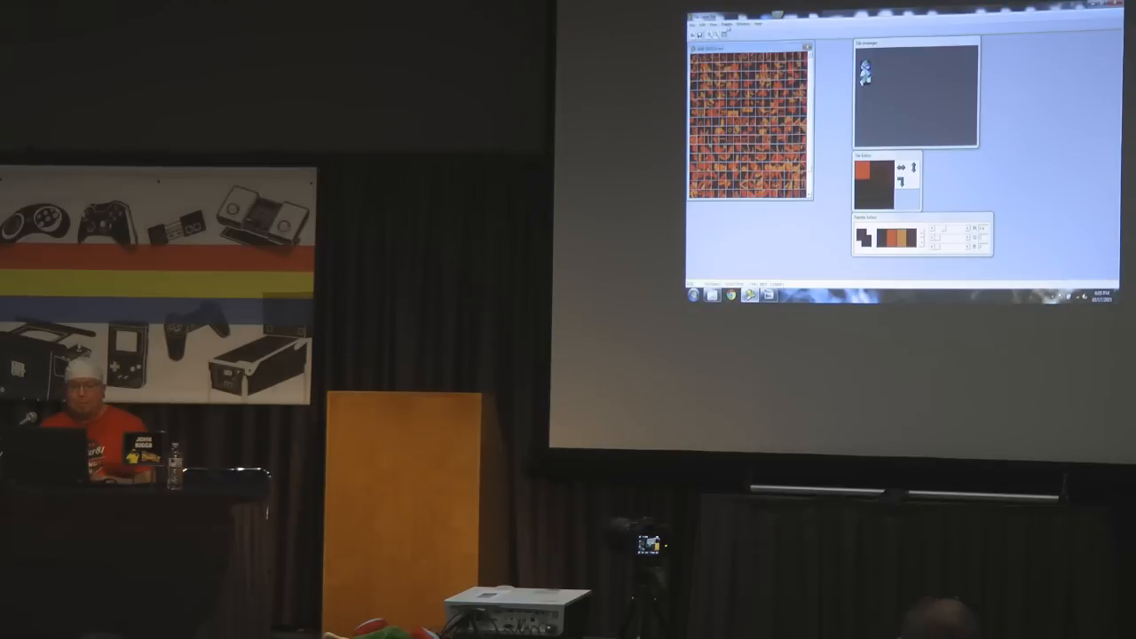
- Load another piece of Mario's sprite into the Tile Arranger and Tile Editor
left_click(718, 23)
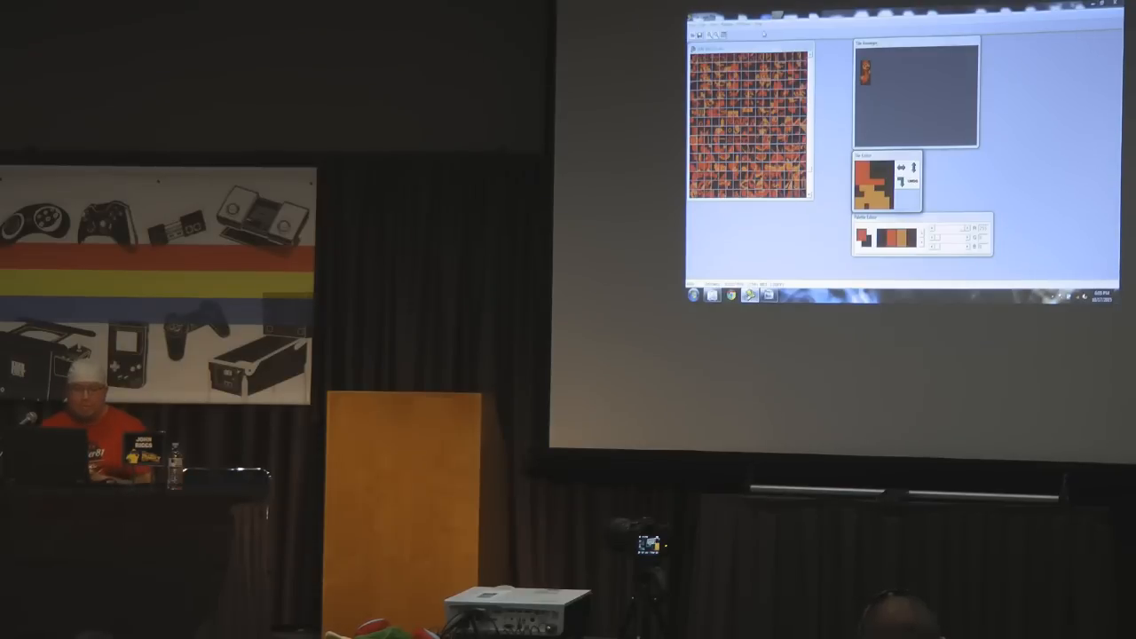
left_click(696, 26)
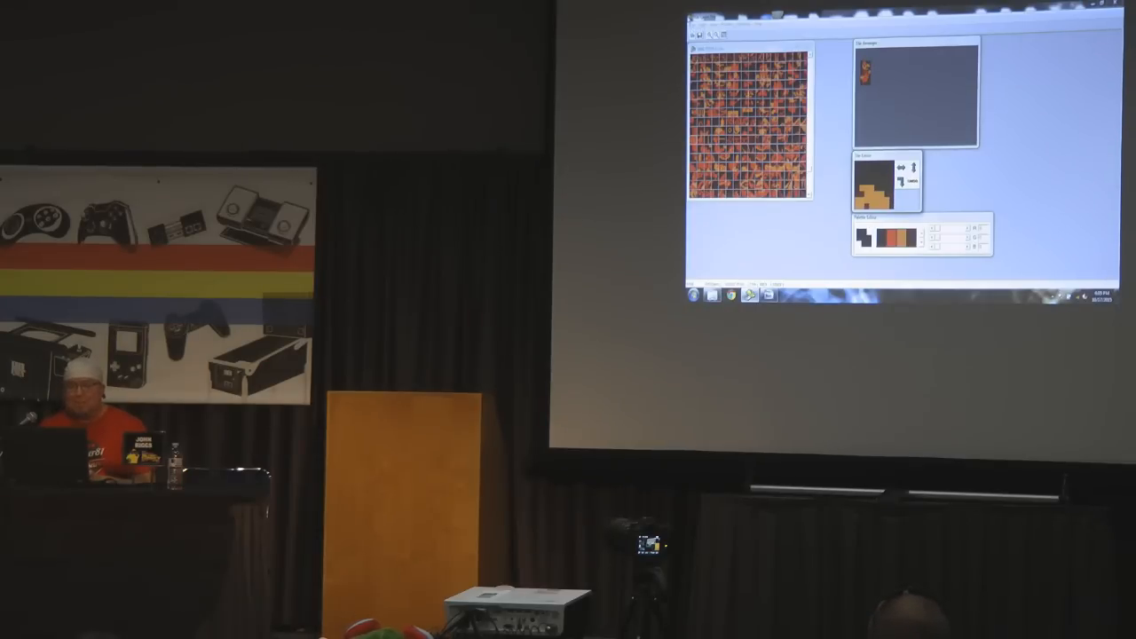
- Open the ROM again via File > Open in a new tile viewer
left_click(703, 30)
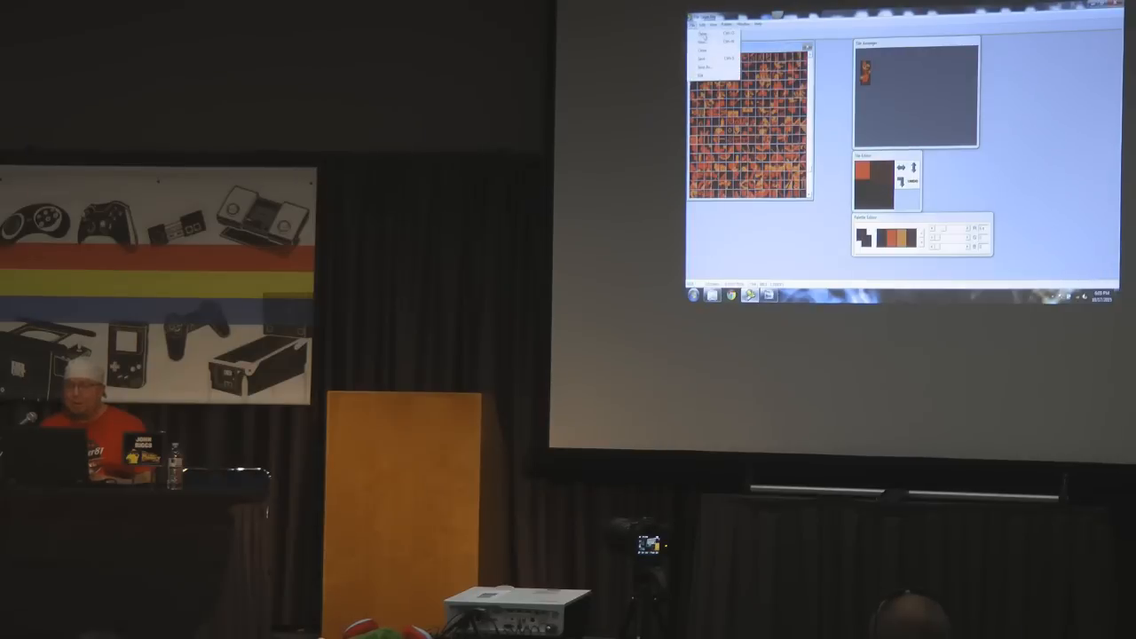
left_click(705, 50)
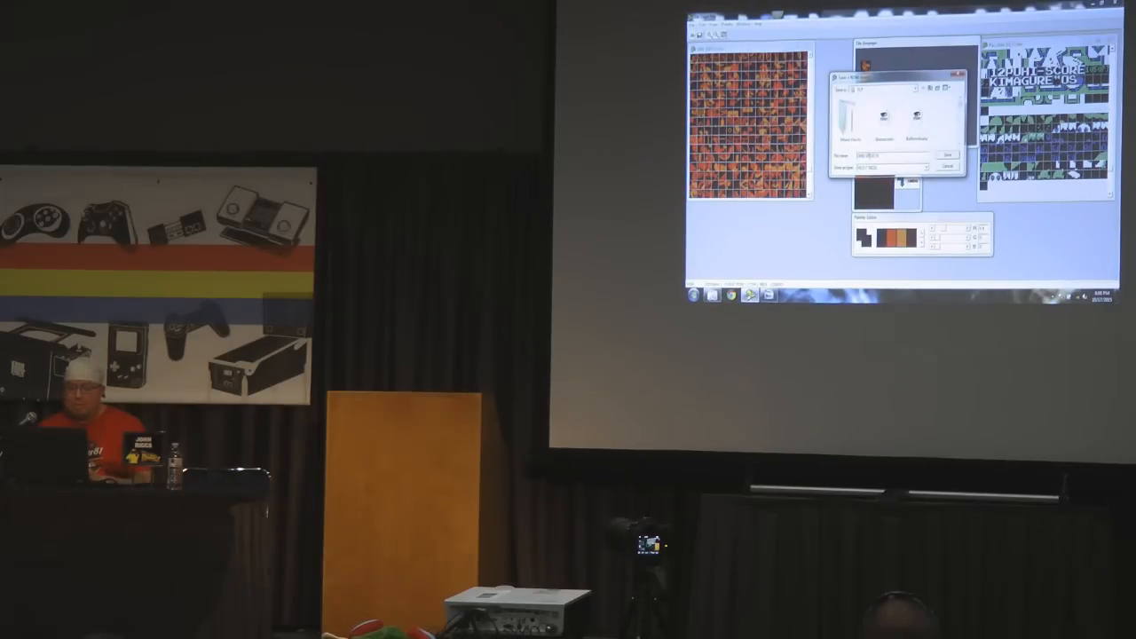
- Dismiss the file prompt, leaving both ROM tile grids side by side
left_click(955, 154)
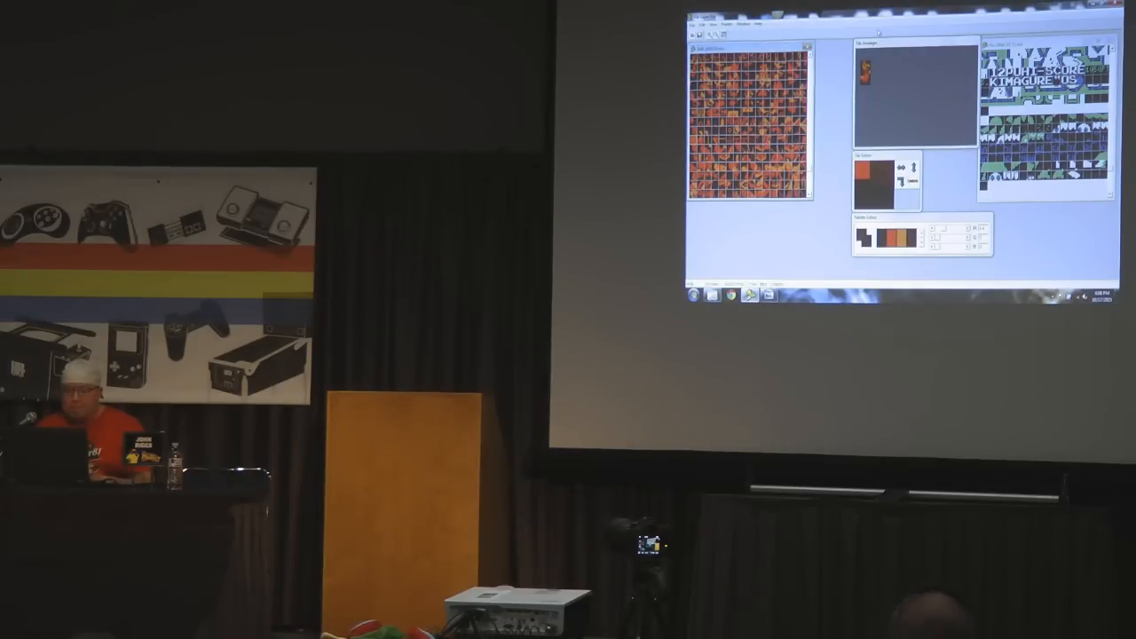
left_click(693, 27)
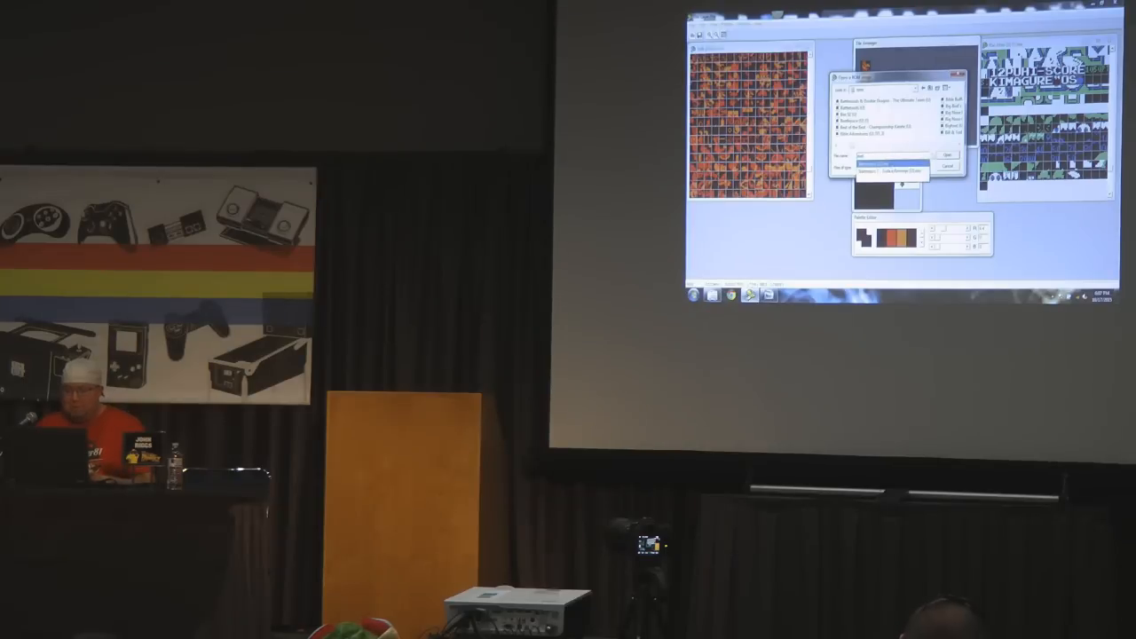
left_click(937, 156)
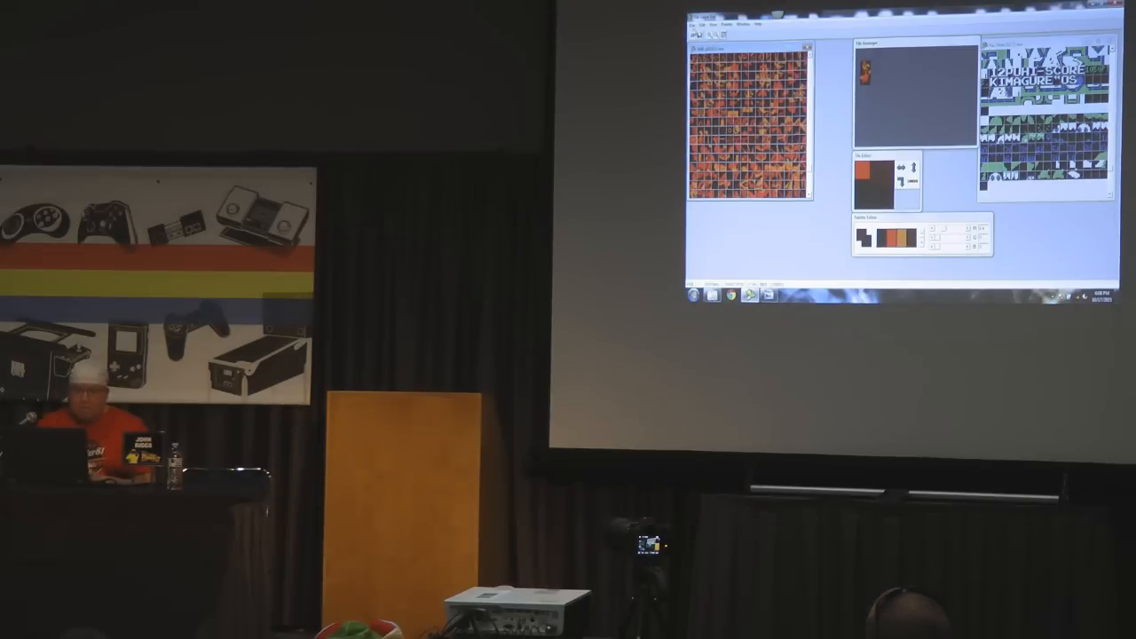
left_click(697, 31)
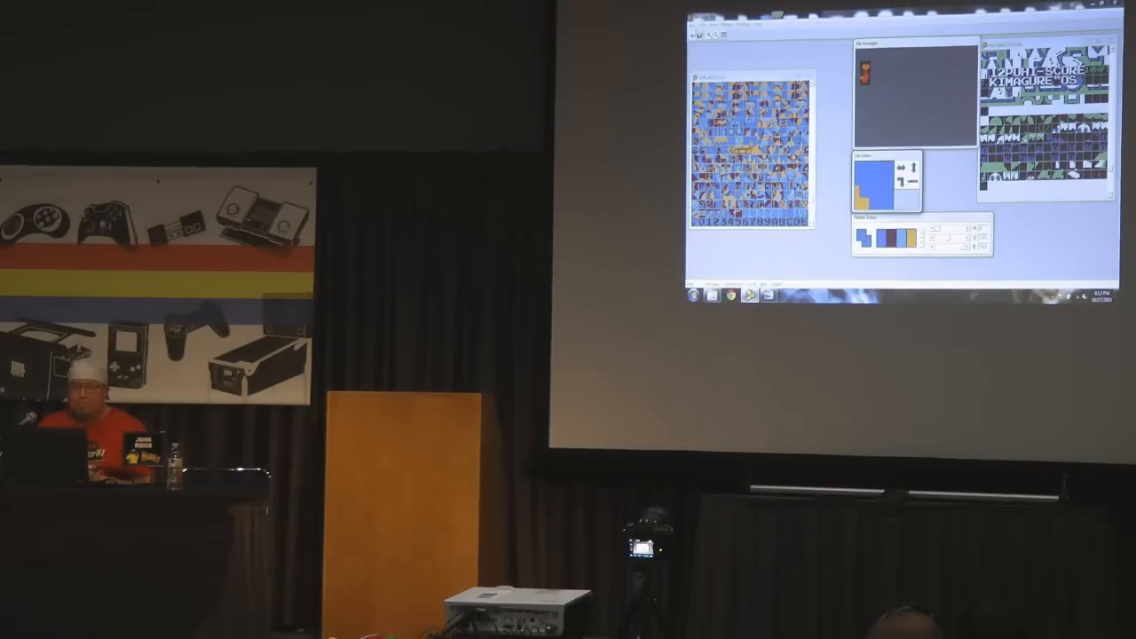
- Bring up the Open a ROM dialog from the File menu
left_click(690, 34)
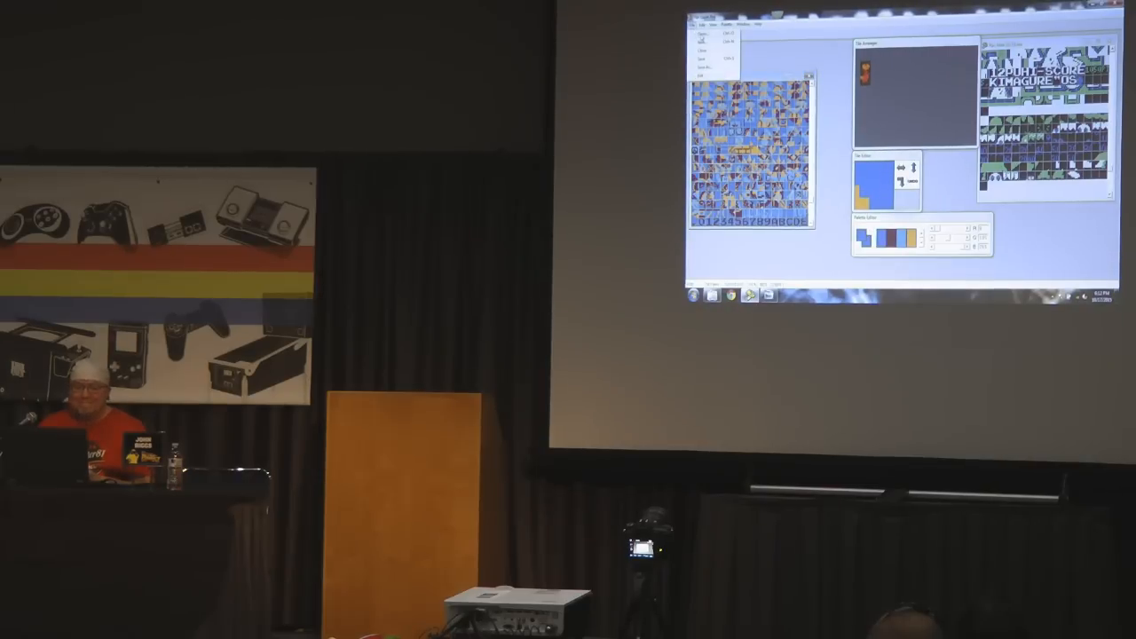
left_click(710, 40)
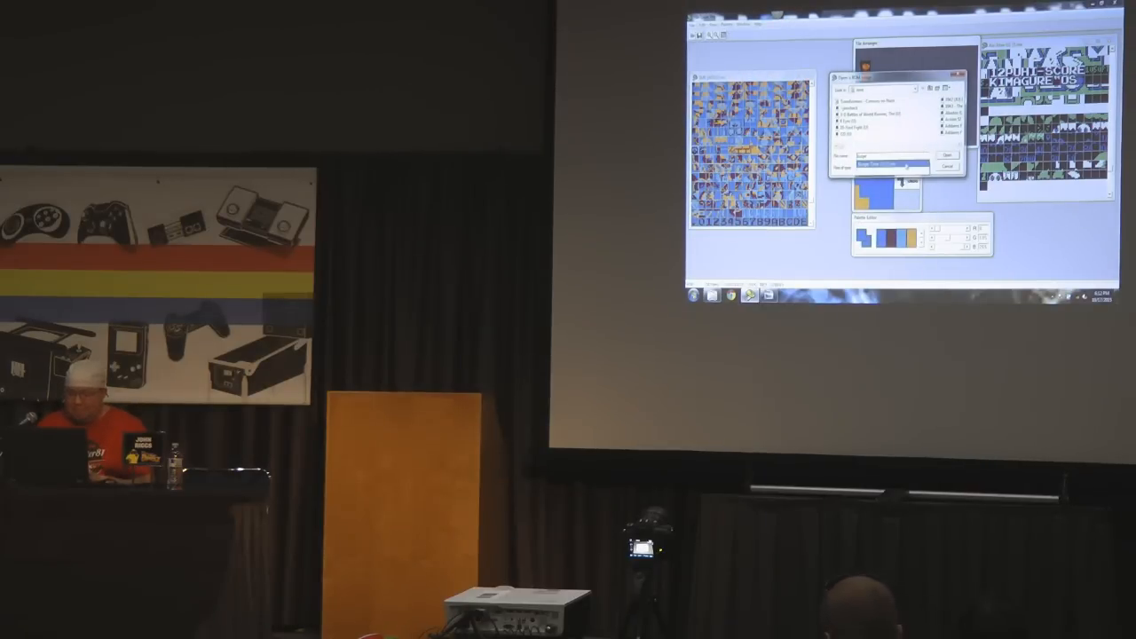
left_click(945, 155)
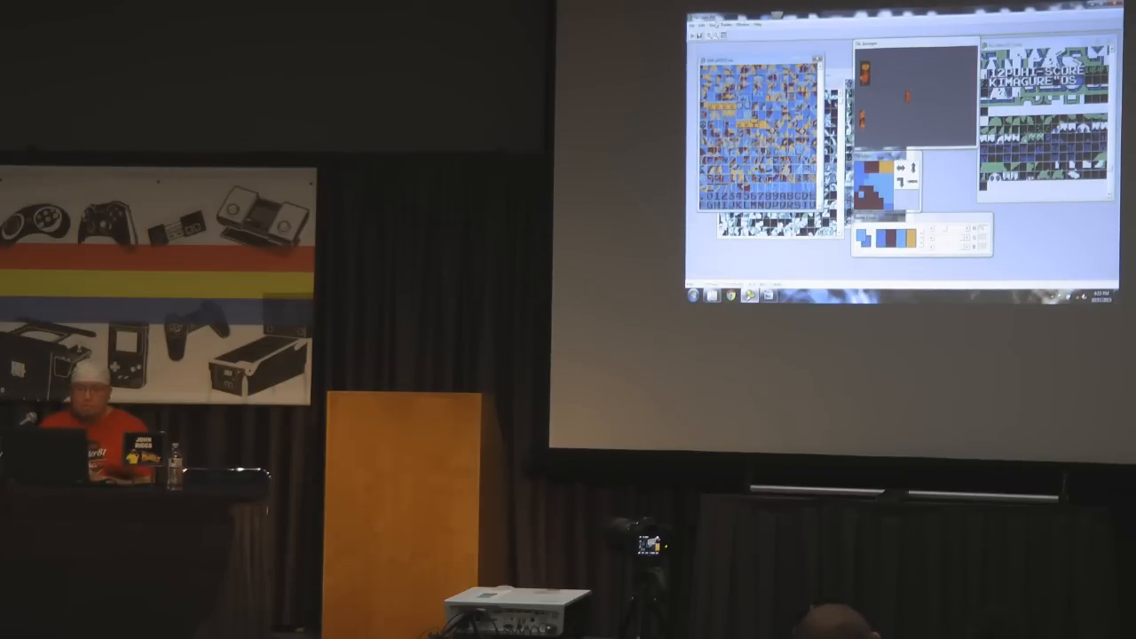
- Work on the selected tile in the Tile Layer Pro editor
left_click(699, 29)
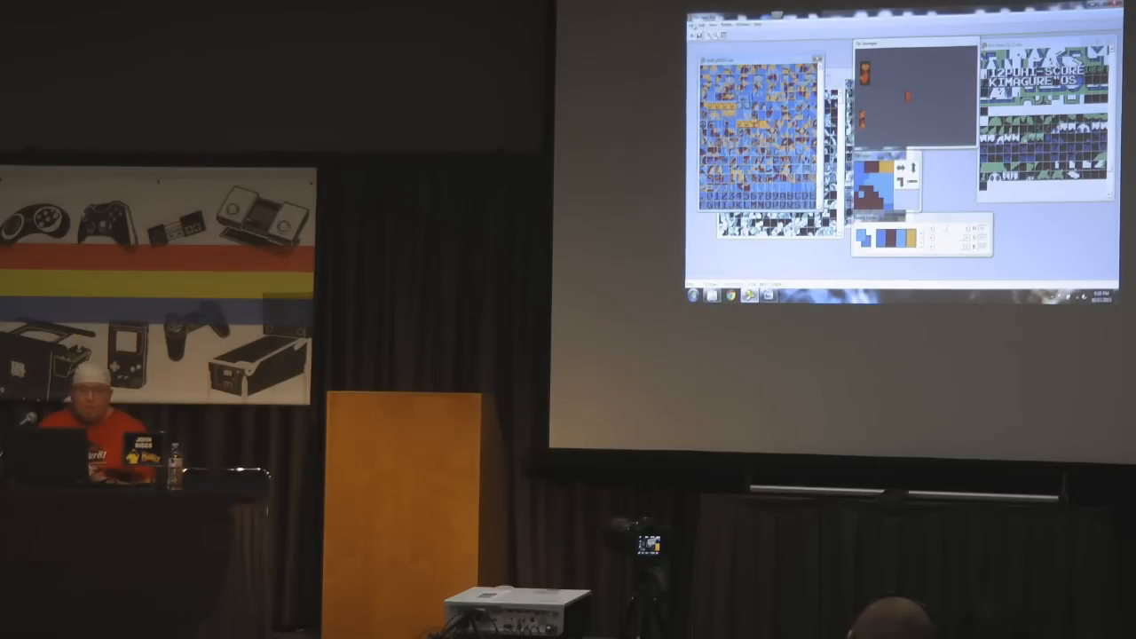
- Save the redrawn tiles into the ROM with File > Save
left_click(699, 32)
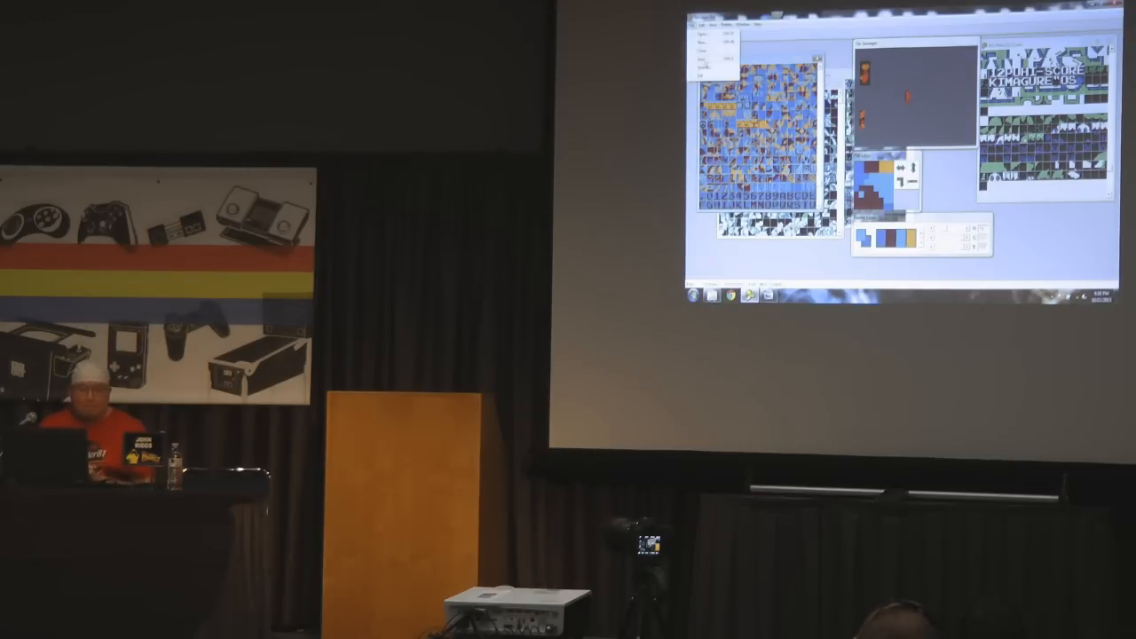
left_click(694, 31)
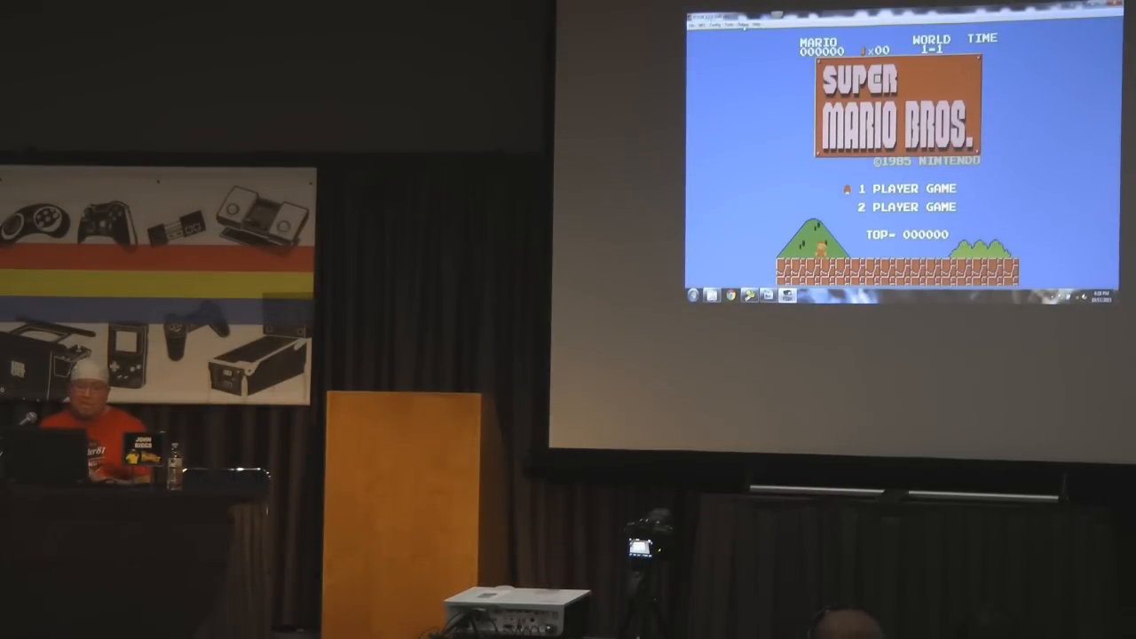
- Open the ROM folder in Explorer while the title screen runs
left_click(731, 25)
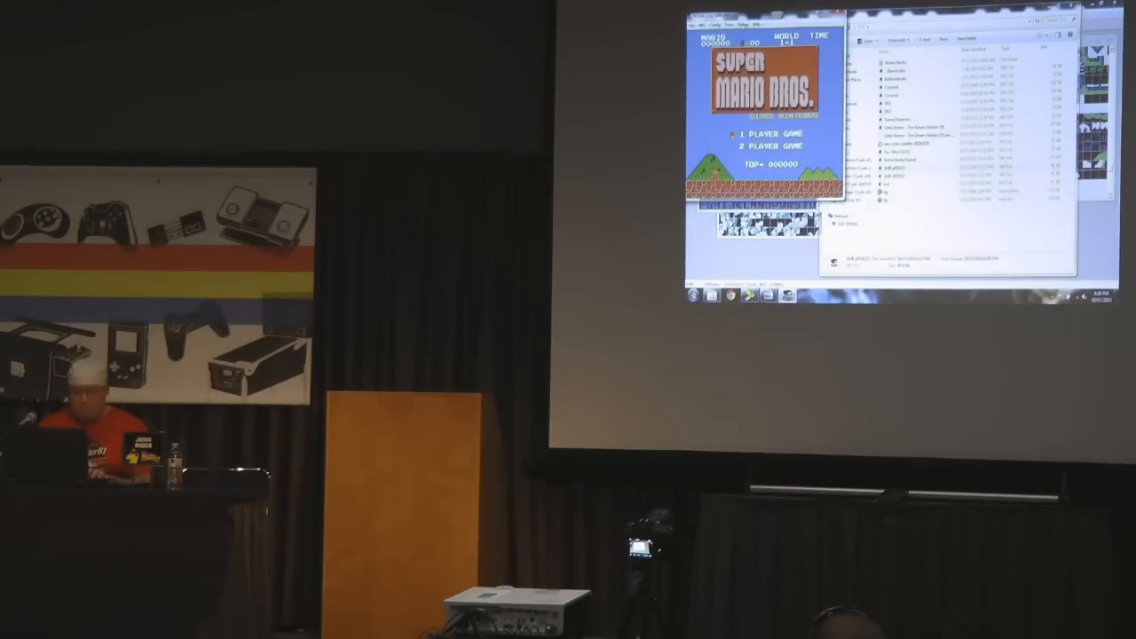
left_click(752, 25)
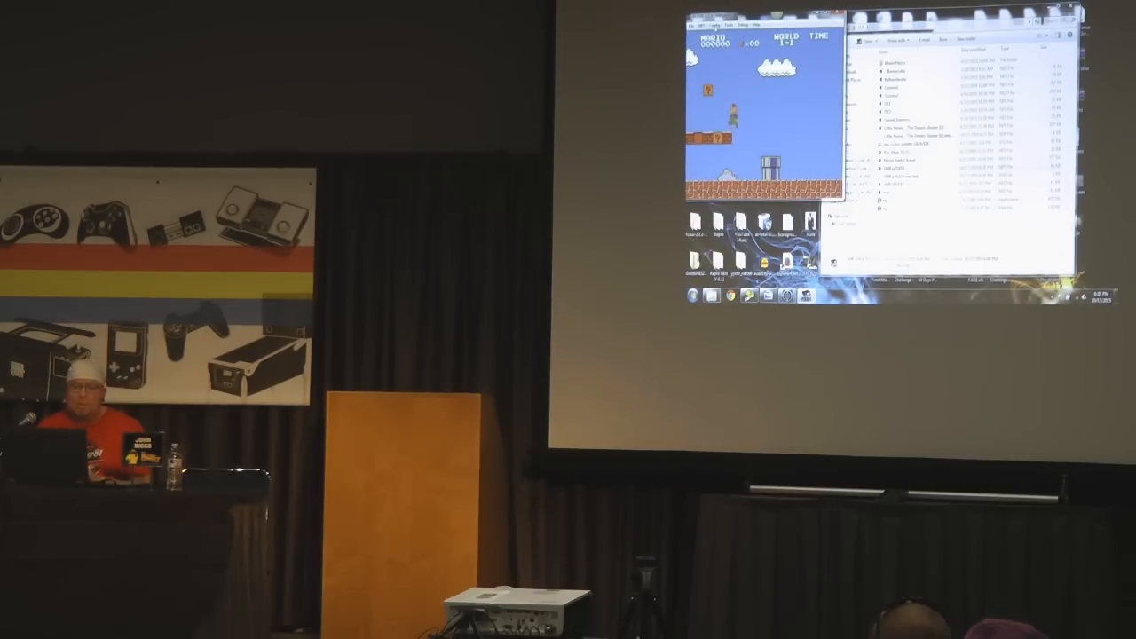
- Open Debug > Hex Editor in FCEUX during gameplay
left_click(702, 25)
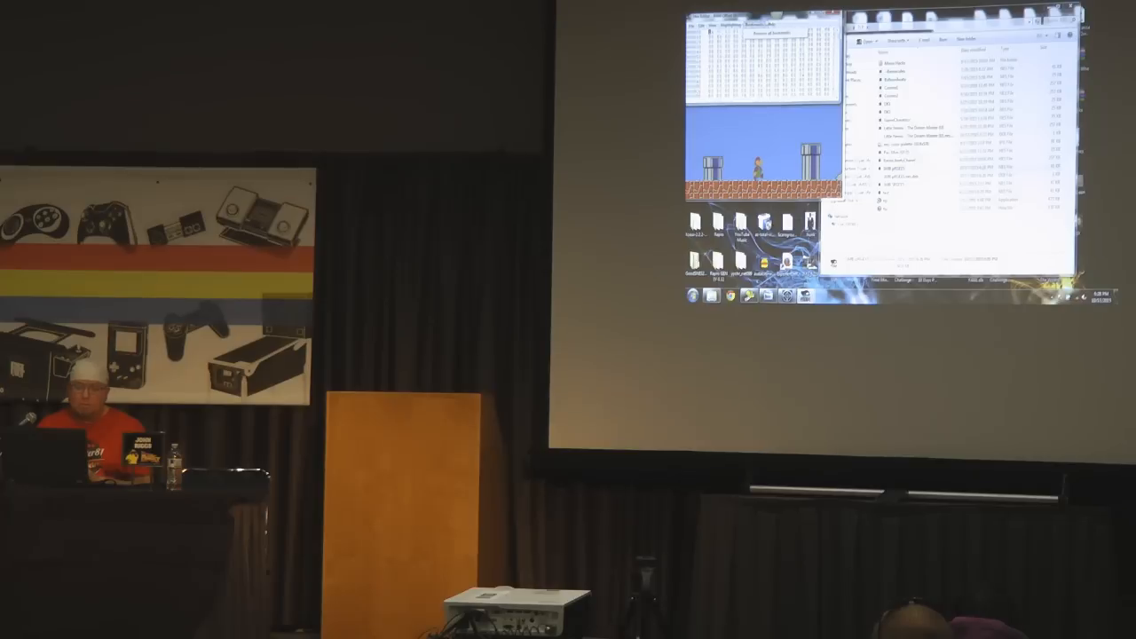
left_click(732, 24)
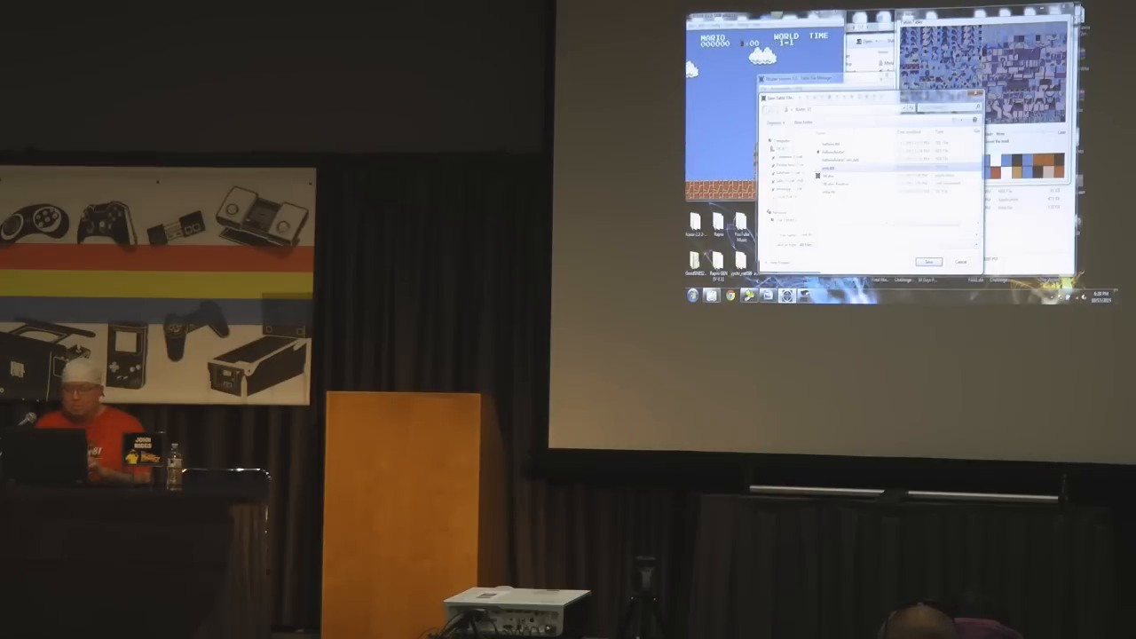
- Confirm the Save Table File dialog in Table Maker
left_click(928, 262)
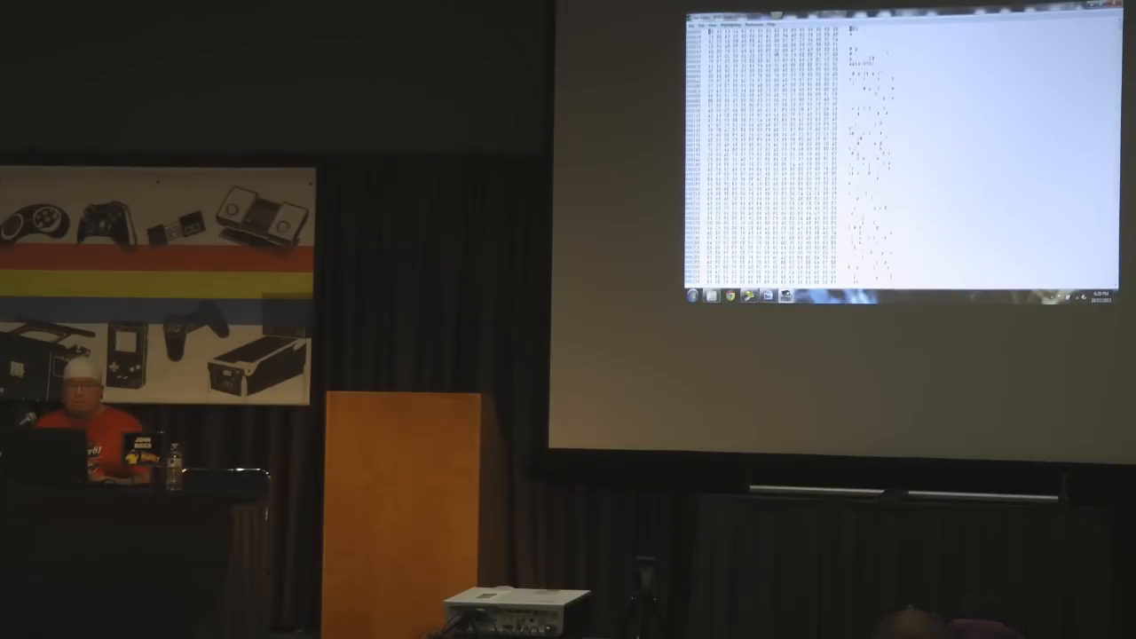
- Bring up the Load Table File dialog from the hex editor's Table menu
left_click(689, 23)
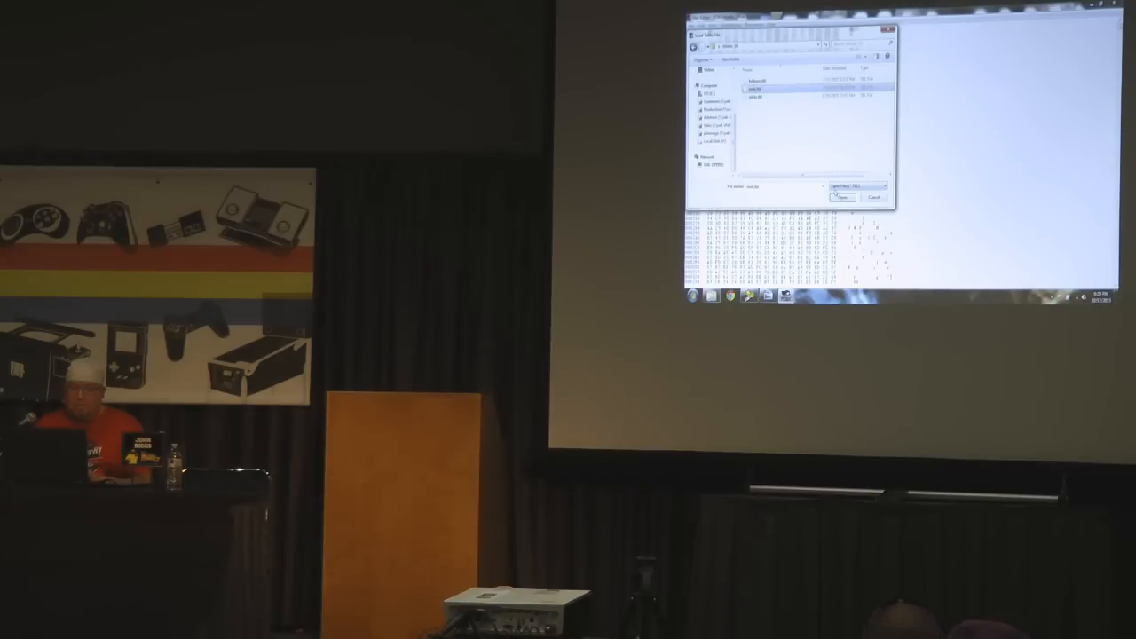
left_click(846, 197)
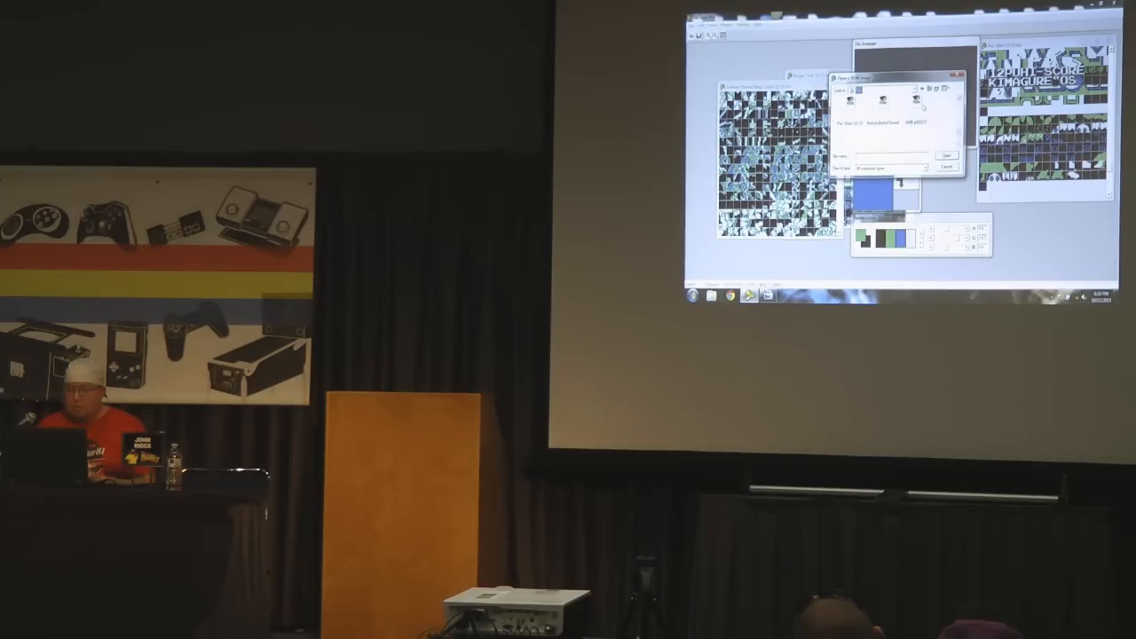
- Load the chosen ROM in the Open dialog so its tiles appear
left_click(950, 153)
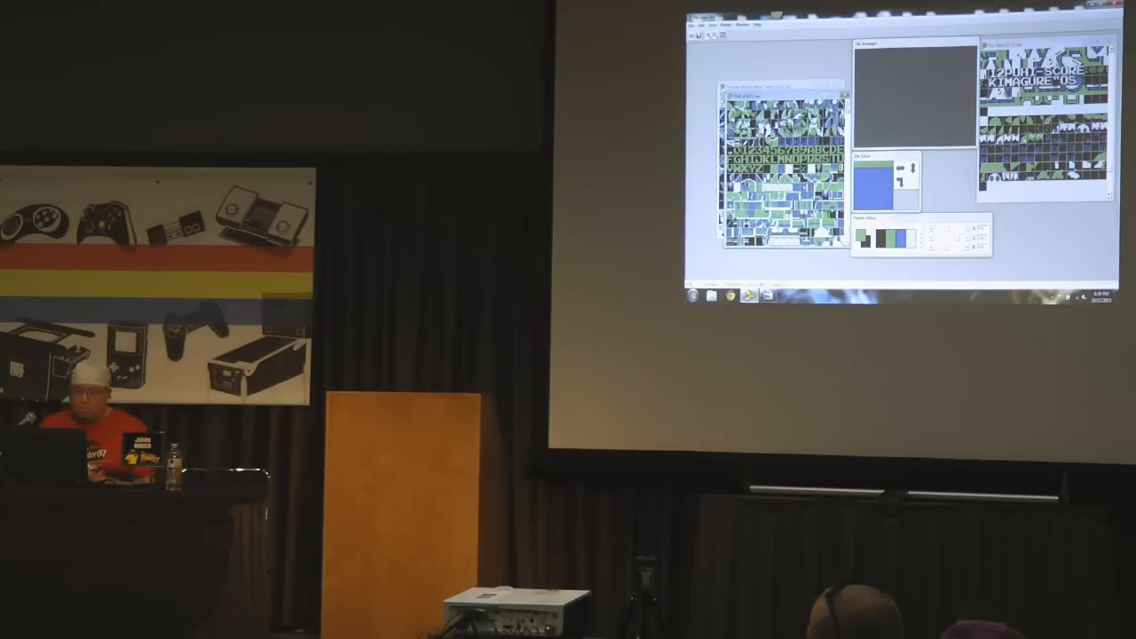
- Select a graphics tile from the ROM's sprite area for editing
left_click(694, 27)
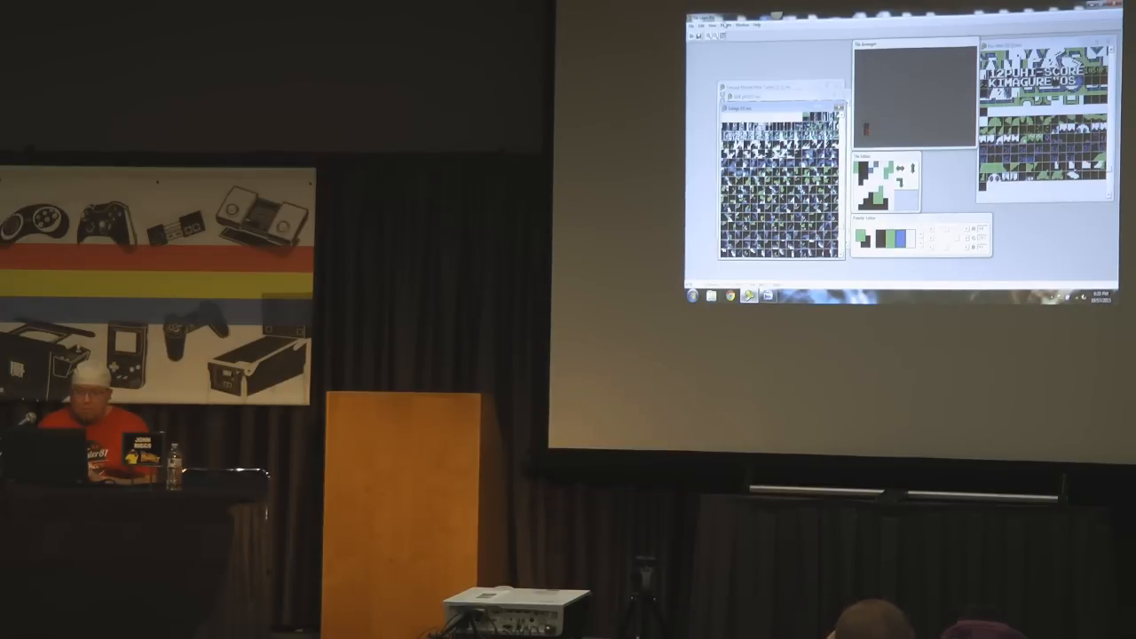
left_click(719, 27)
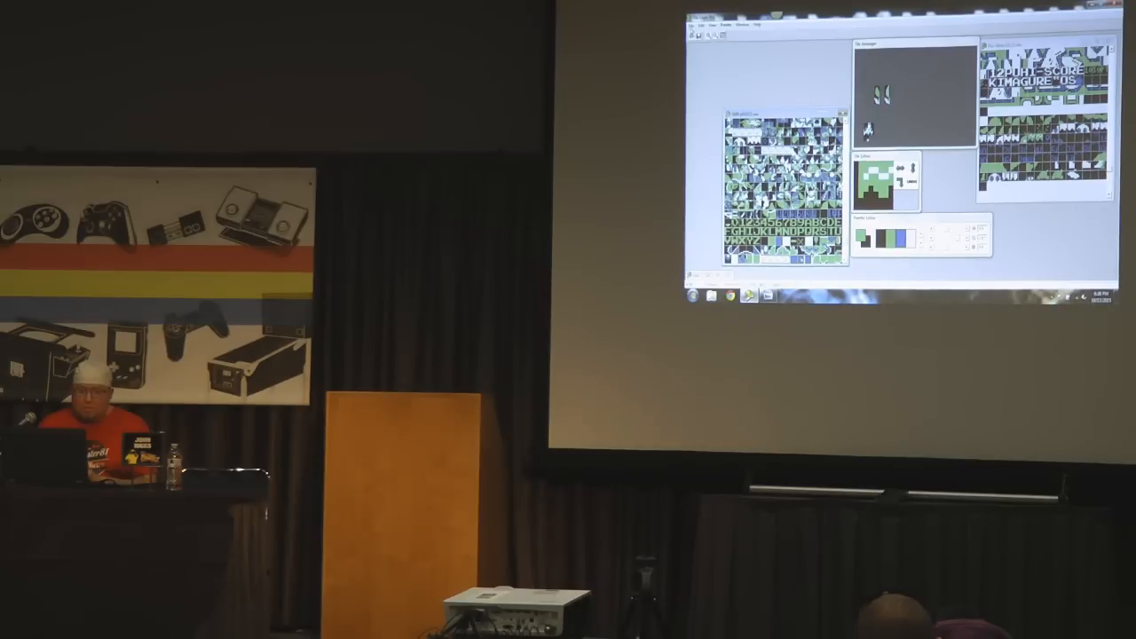
- Save the redrawn tiles into the Super Mario Bros ROM with File > Save
left_click(692, 25)
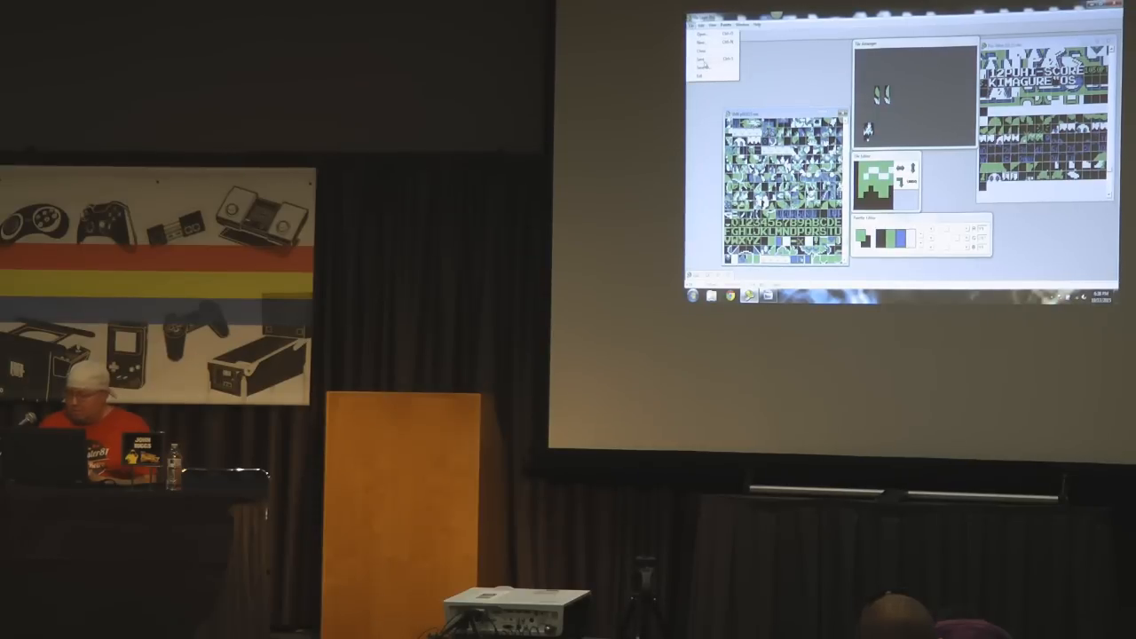
left_click(698, 29)
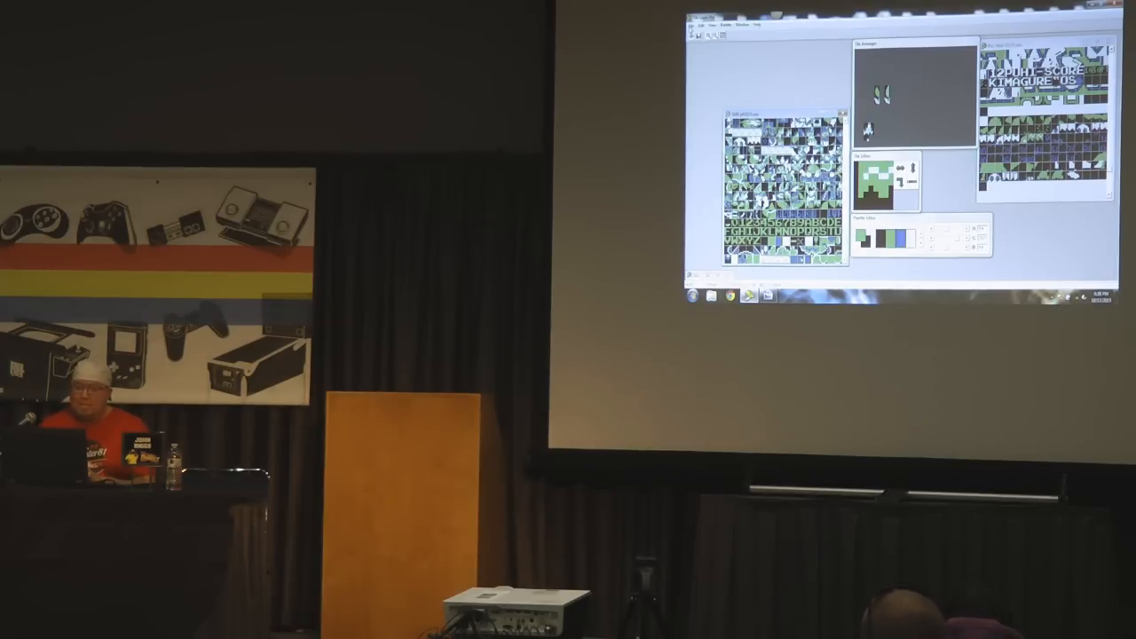
- Redraw the tile as a dark smiley face and bring up the File menu
left_click(693, 29)
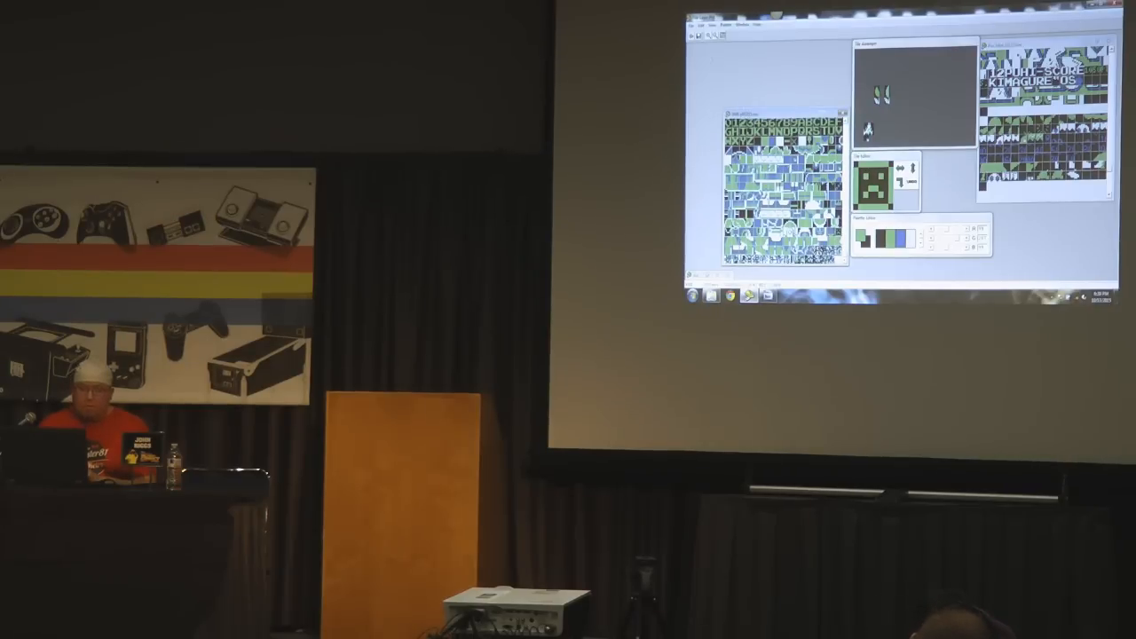
left_click(693, 28)
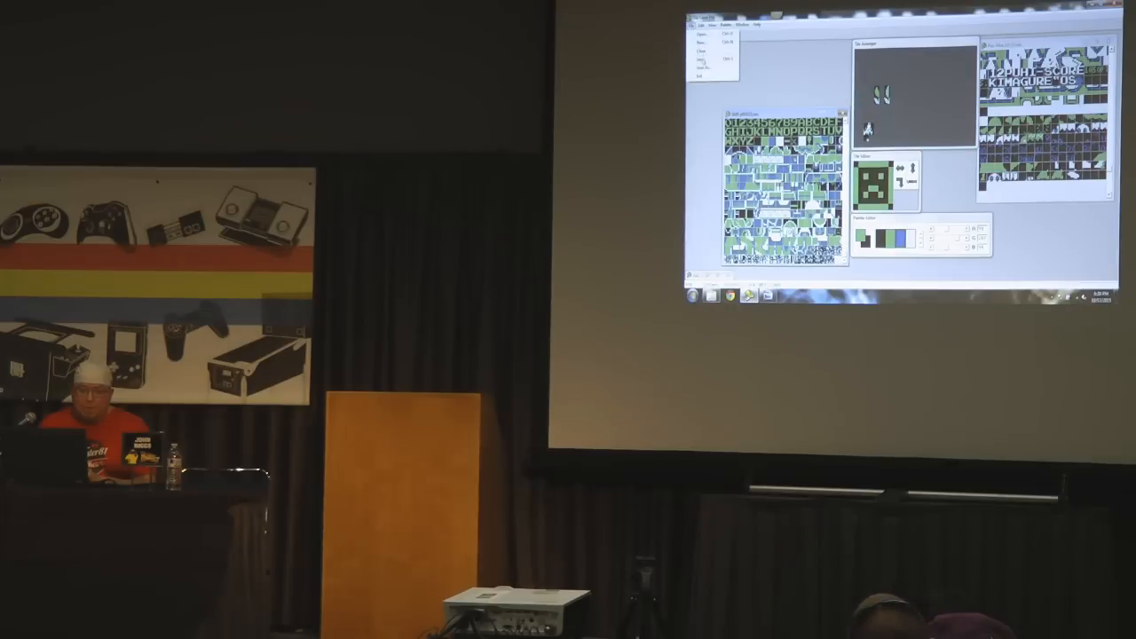